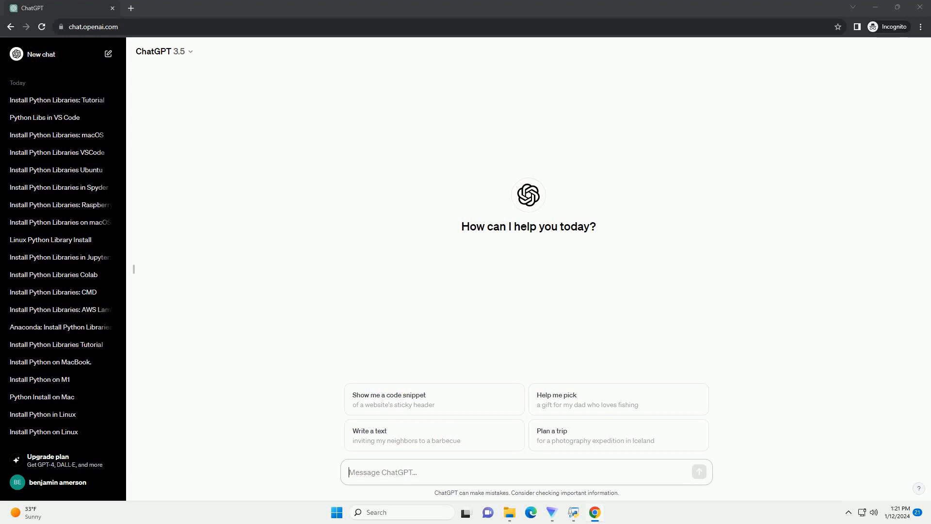
- Ask ChatGPT for a tutorial on installing Python modules in VS Code with code examples
{"action": "left_click", "coordinate": [699, 471]}
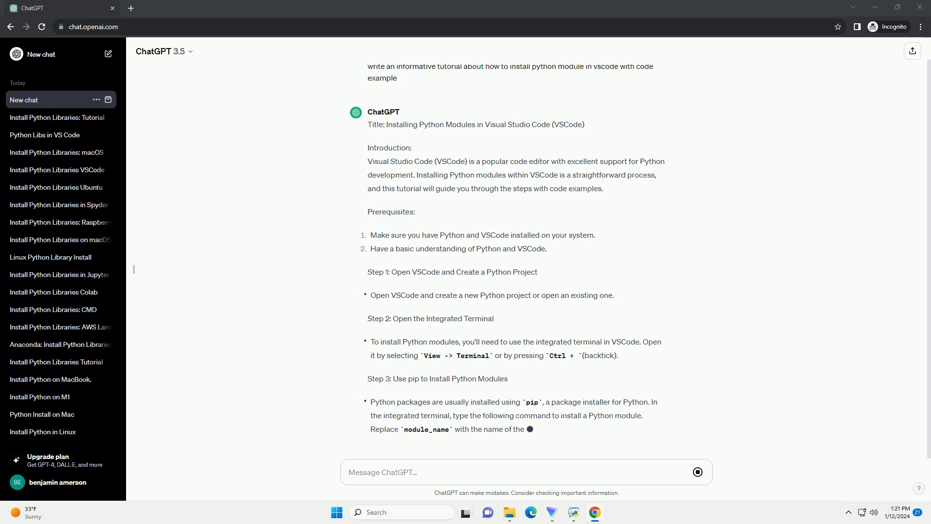
- Scroll the chat to follow the tutorial through pip installs, import checks and virtual environment activation
{"action": "scroll", "scroll_direction": "down", "scroll_amount": 3}
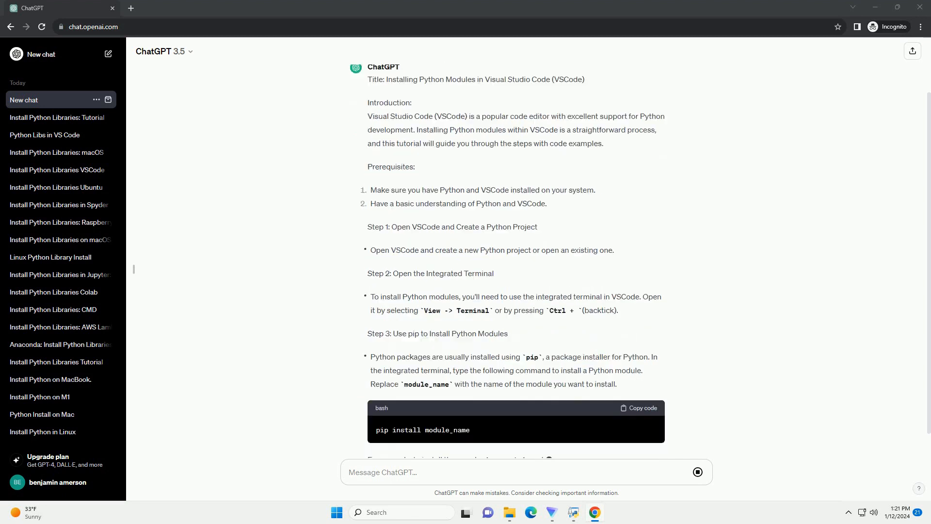
{"action": "scroll", "scroll_direction": "down", "scroll_amount": 3}
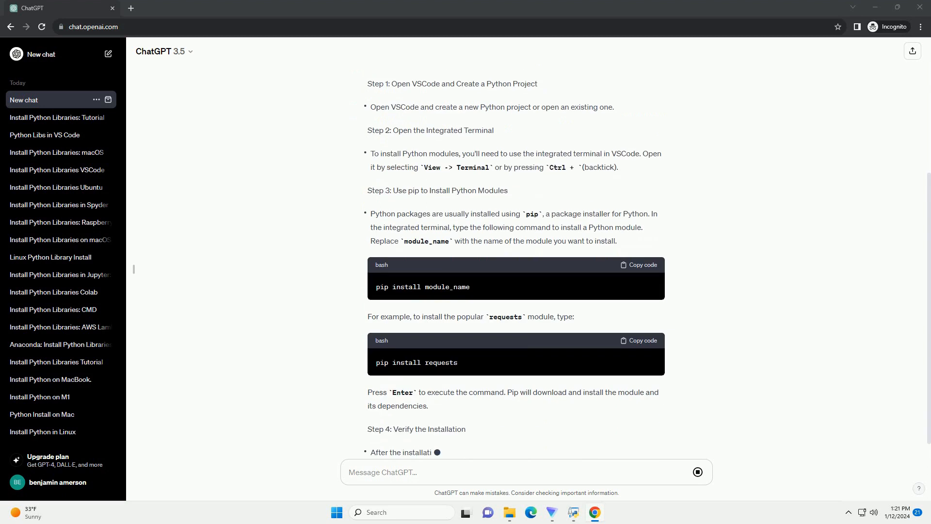
{"action": "scroll", "scroll_direction": "down", "scroll_amount": 3}
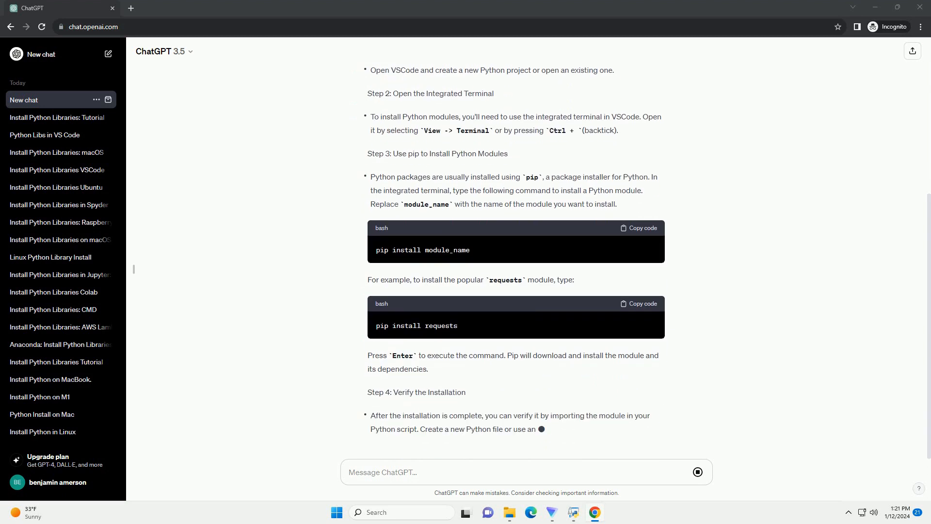
{"action": "scroll", "scroll_direction": "down", "scroll_amount": 3}
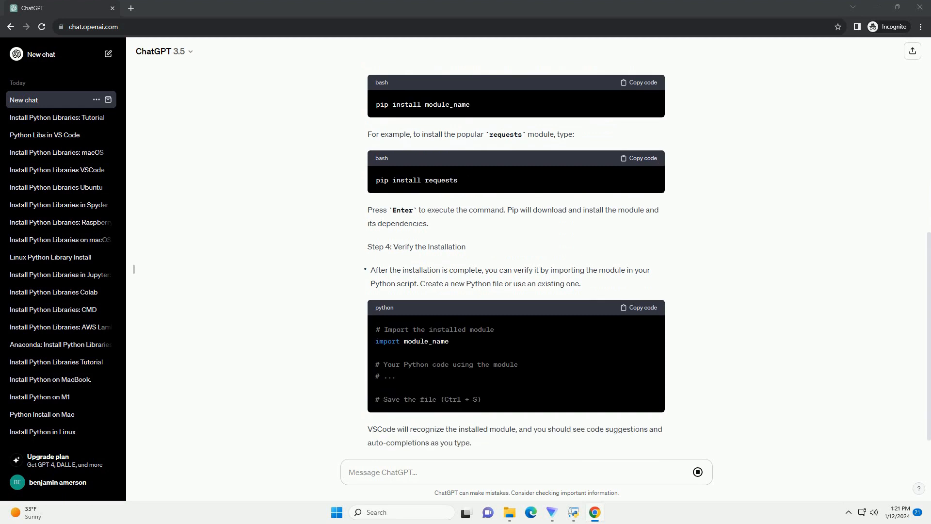
{"action": "scroll", "scroll_direction": "down", "scroll_amount": 3}
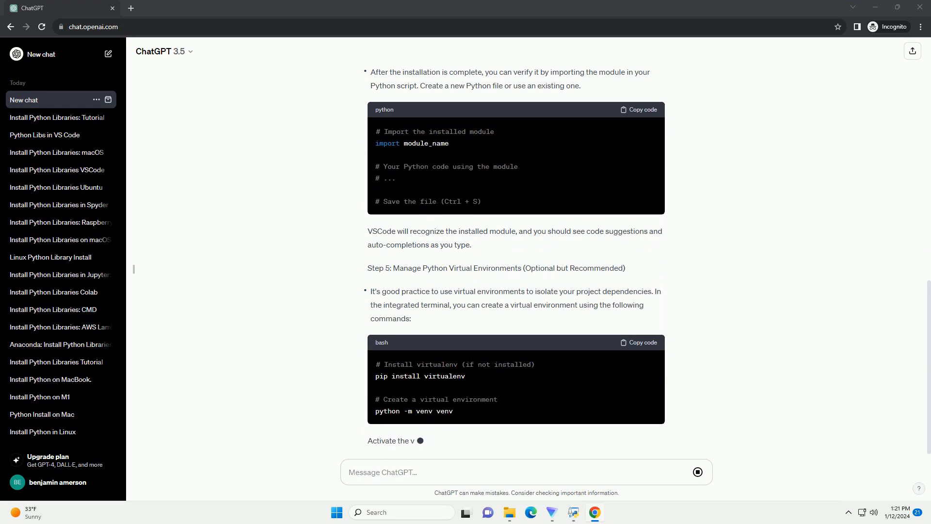
{"action": "scroll", "scroll_direction": "down", "scroll_amount": 3}
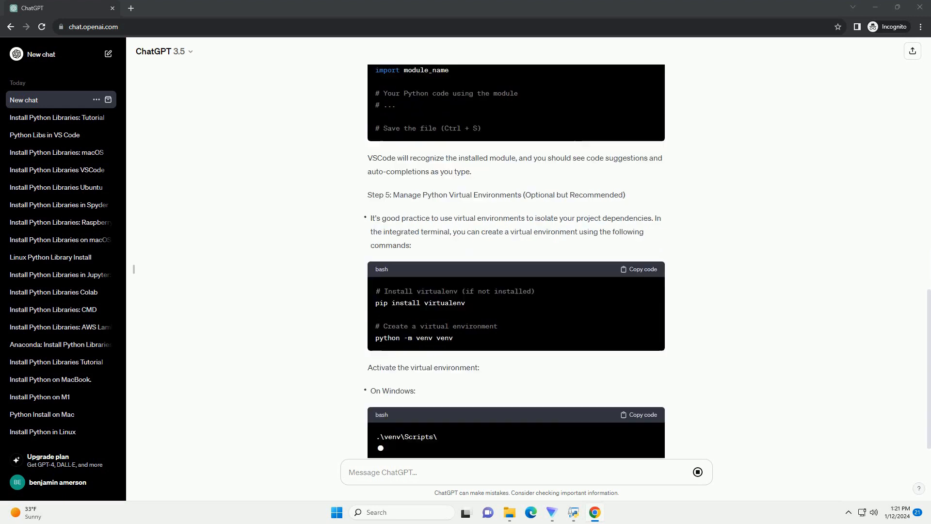
{"action": "scroll", "scroll_direction": "down", "scroll_amount": 3}
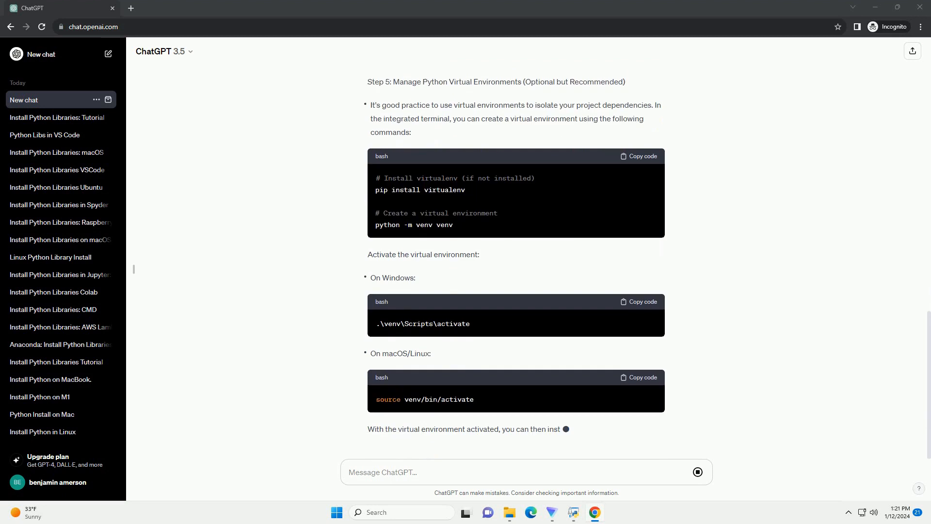
{"action": "scroll", "scroll_direction": "up", "scroll_amount": 3}
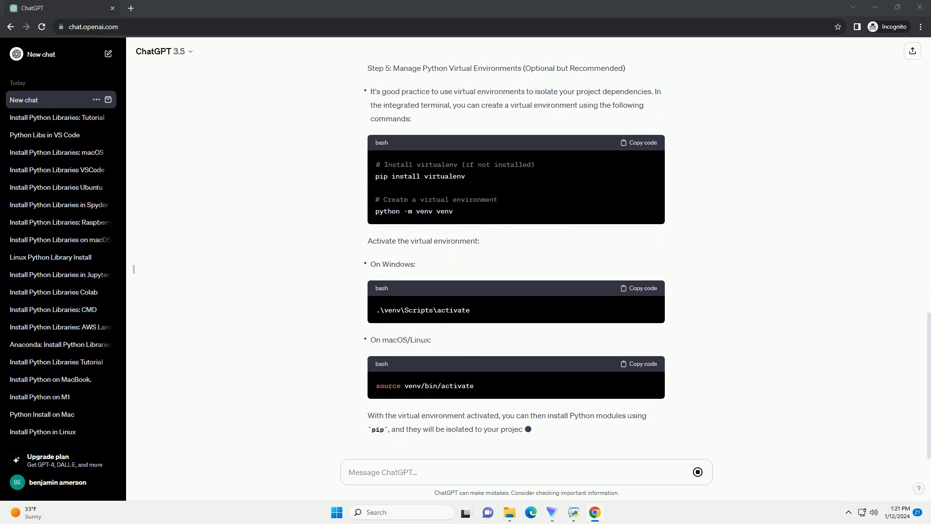